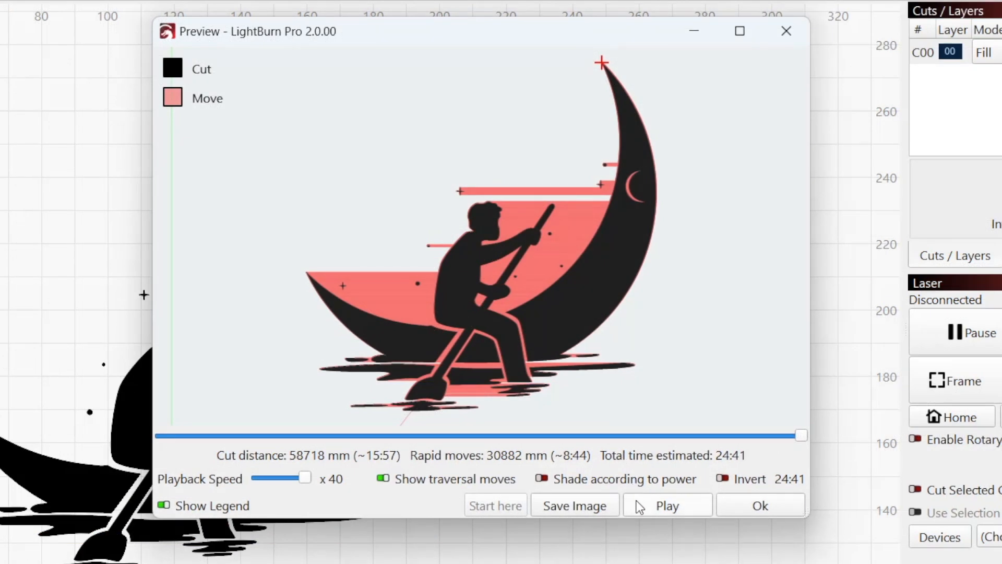
# Play the simulated laser job for the moon-and-rower design.
pyautogui.click(666, 505)
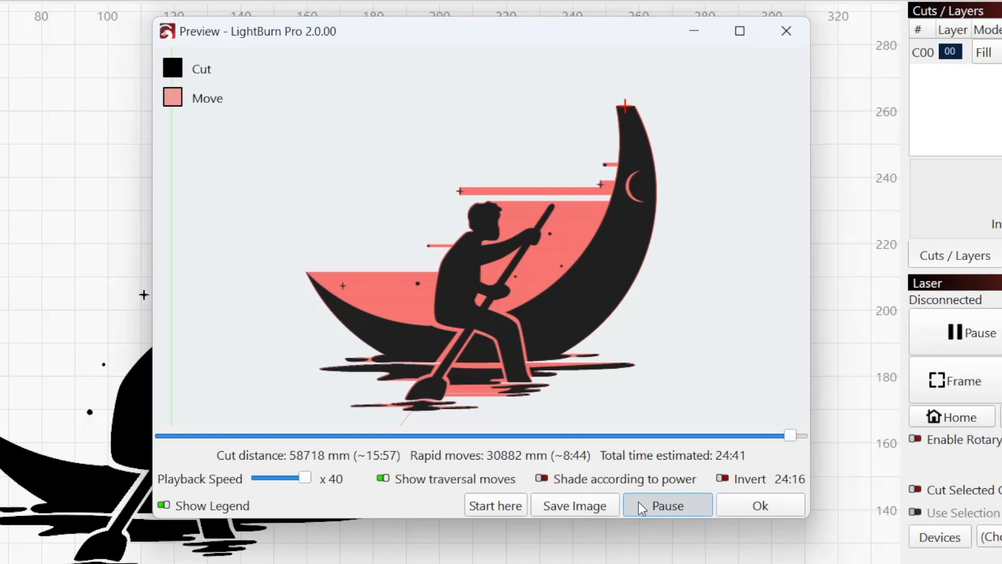
# Close the preview, then reopen the job preview via the toolbar icon, the Window menu and Alt+P.
pyautogui.click(759, 505)
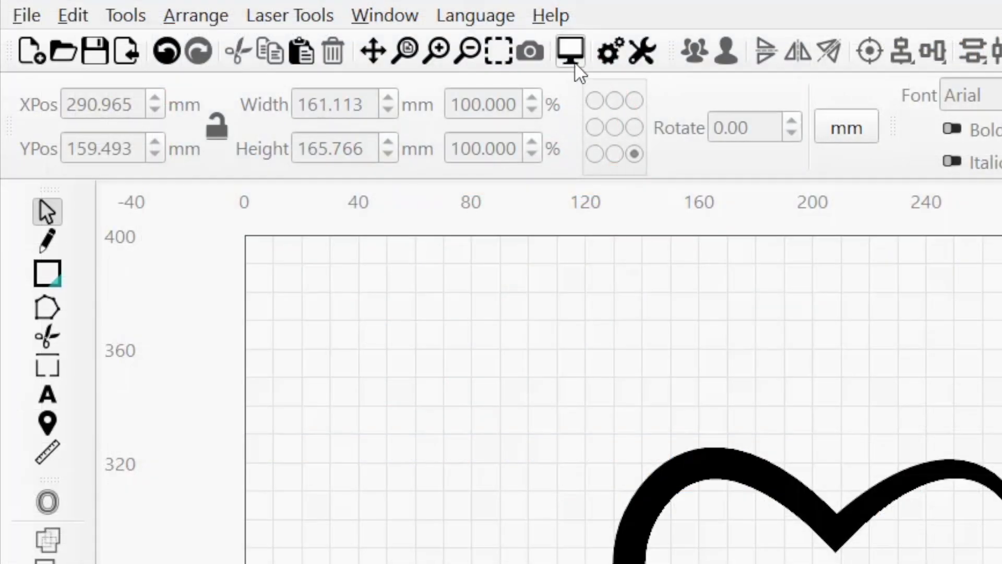
pyautogui.click(571, 50)
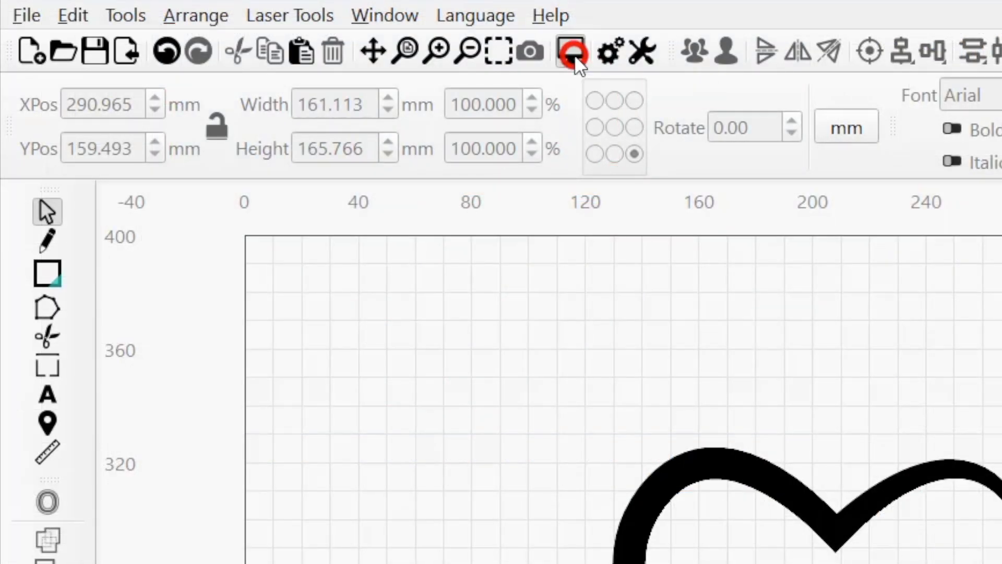
pyautogui.click(384, 15)
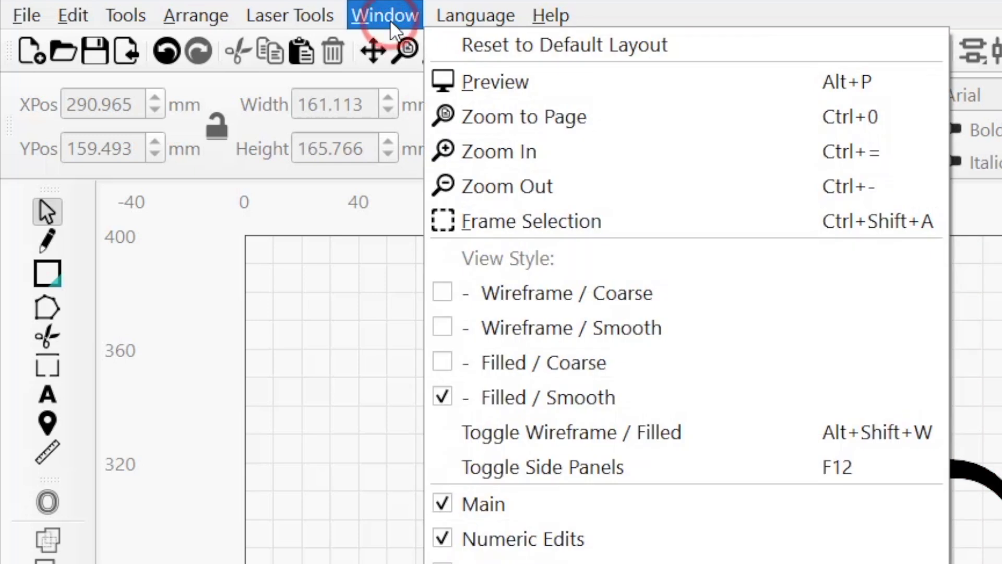
pyautogui.moveTo(603, 94)
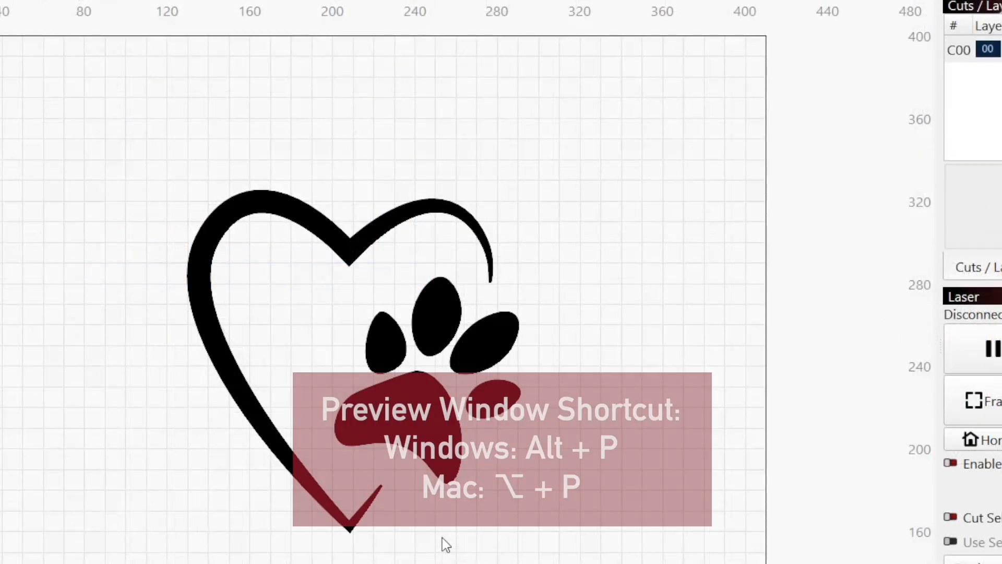
pyautogui.press('alt+p')
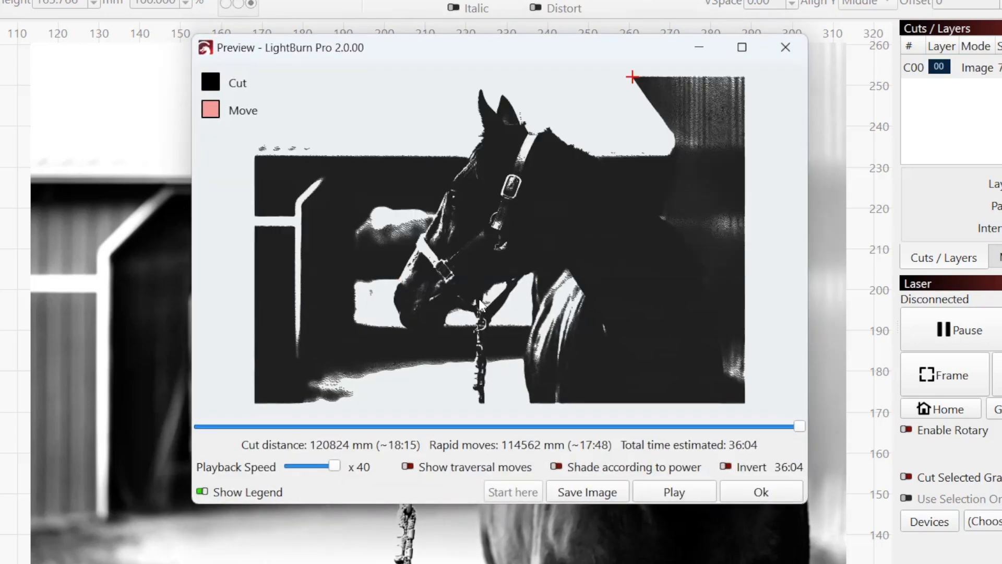
pyautogui.moveTo(515, 214)
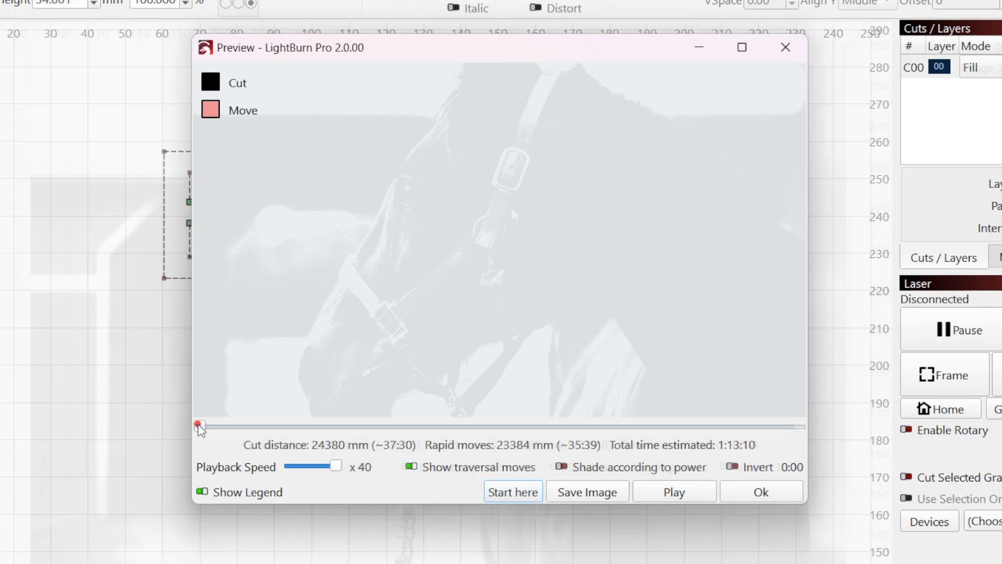
# Scrub the Token job simulation forward partway, then to a later point.
pyautogui.moveTo(199, 427); pyautogui.dragTo(473, 426)
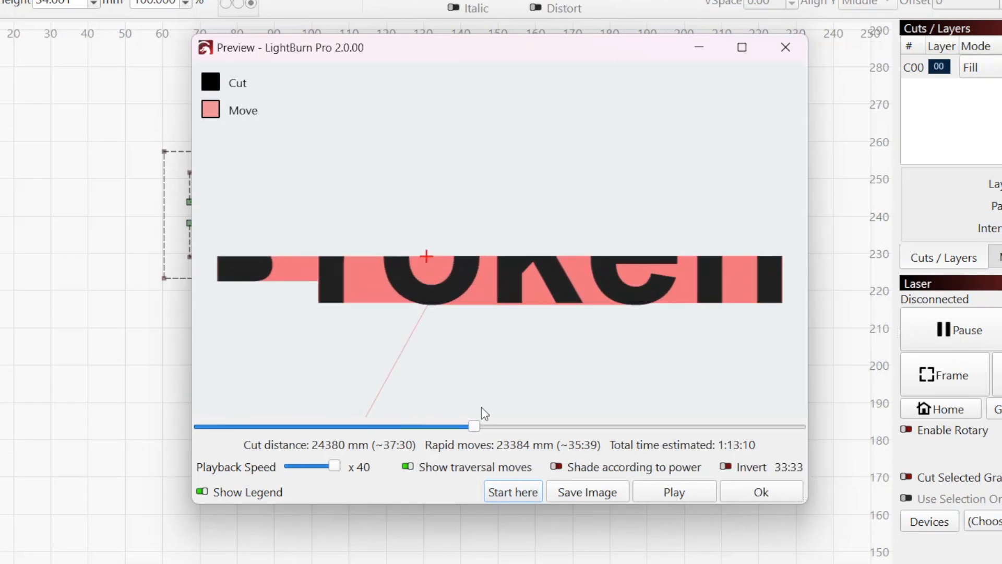
pyautogui.moveTo(474, 425); pyautogui.dragTo(701, 425)
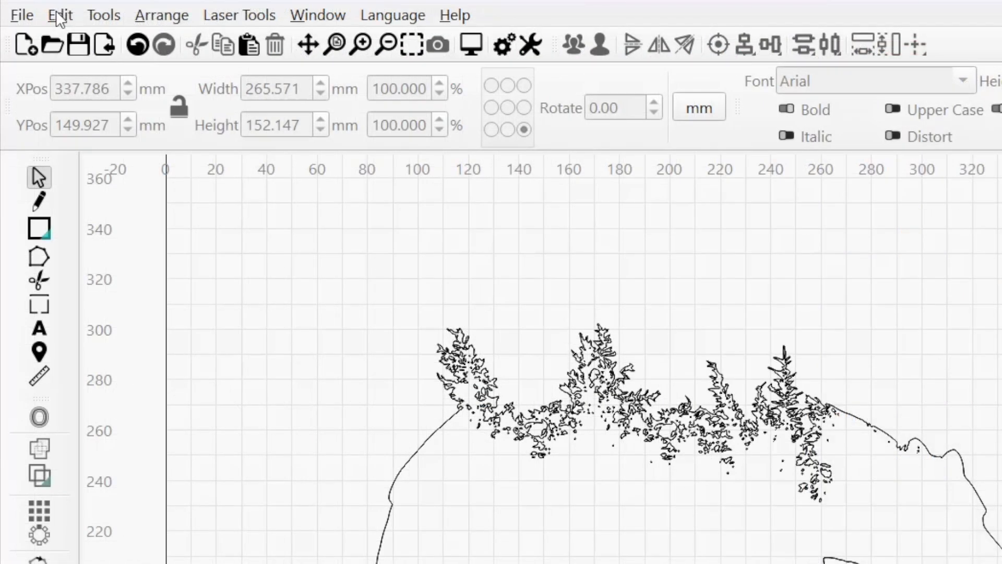
# Delete the 360 duplicate shapes using Edit > Delete Duplicates and confirm.
pyautogui.click(58, 15)
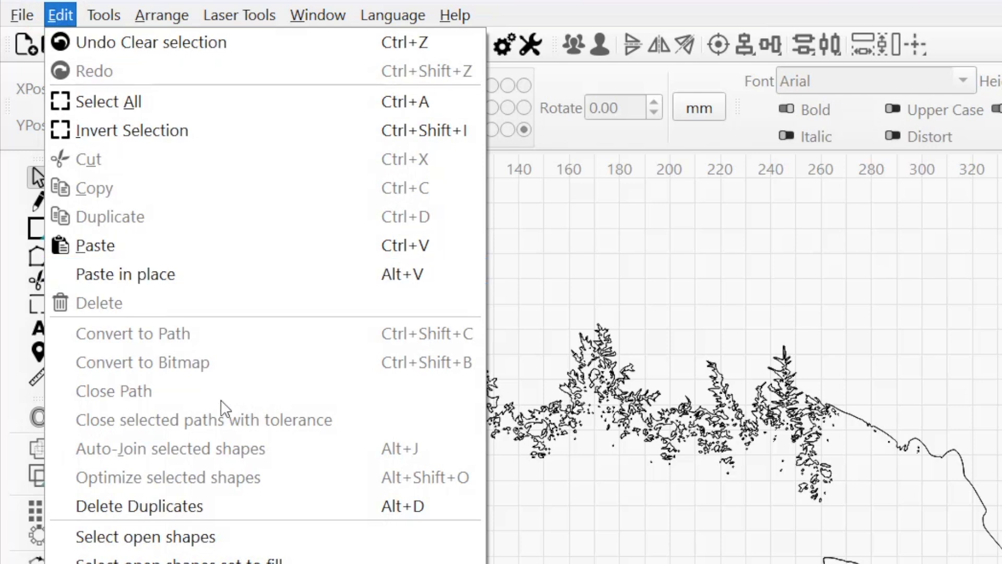
pyautogui.click(137, 506)
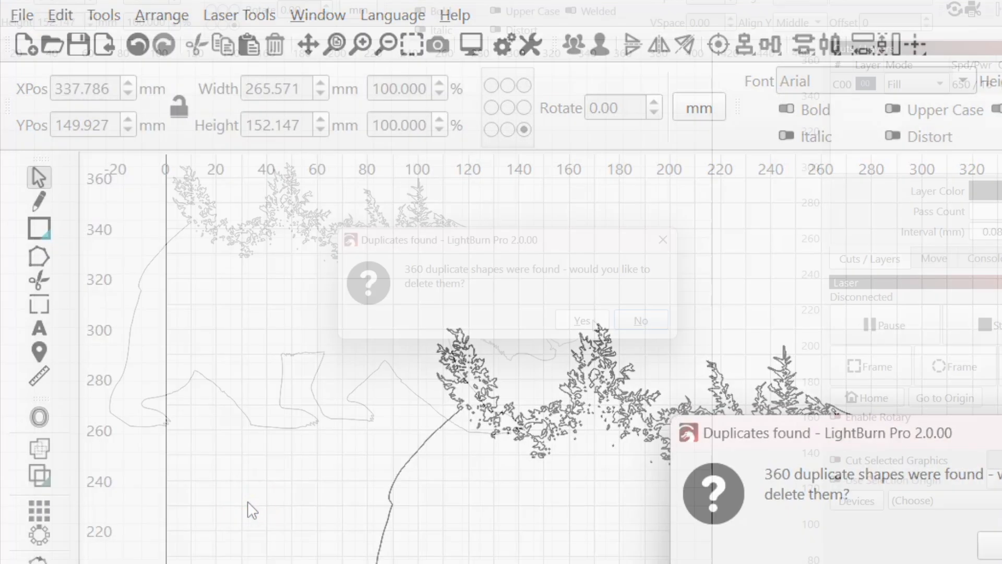
pyautogui.click(583, 320)
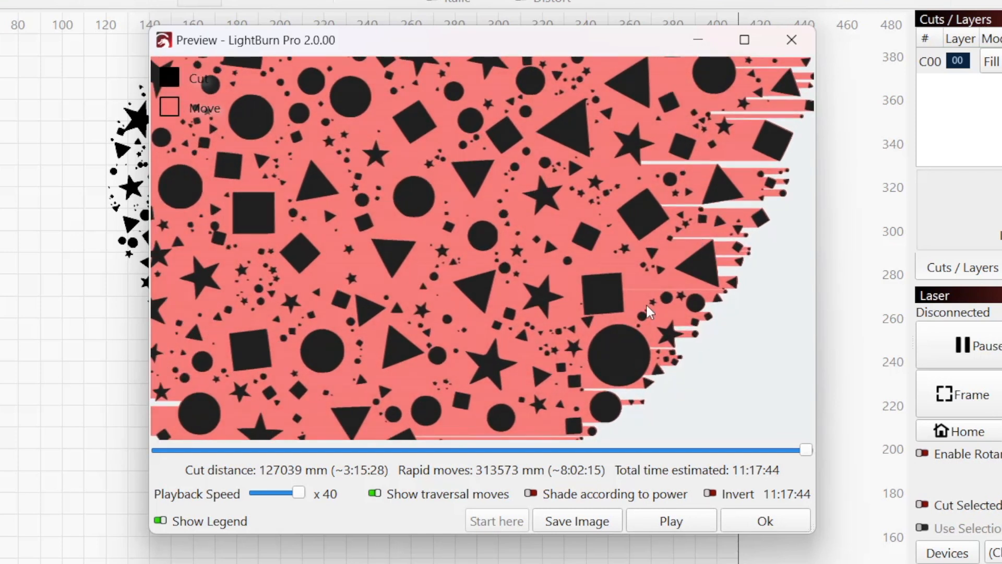
pyautogui.moveTo(378, 508)
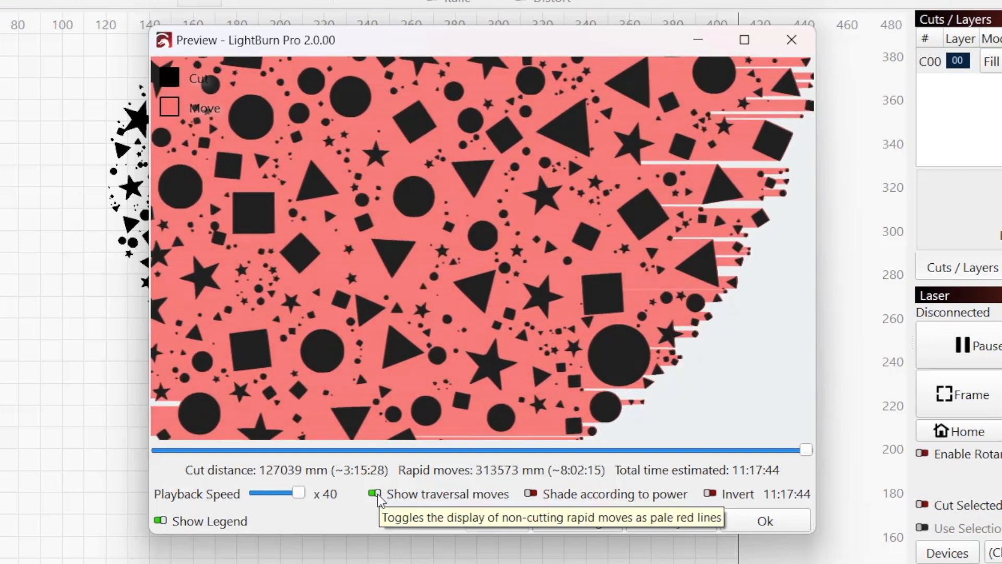
# Toggle traversal moves in the preview, close it, and bring up Optimization Settings.
pyautogui.click(374, 494)
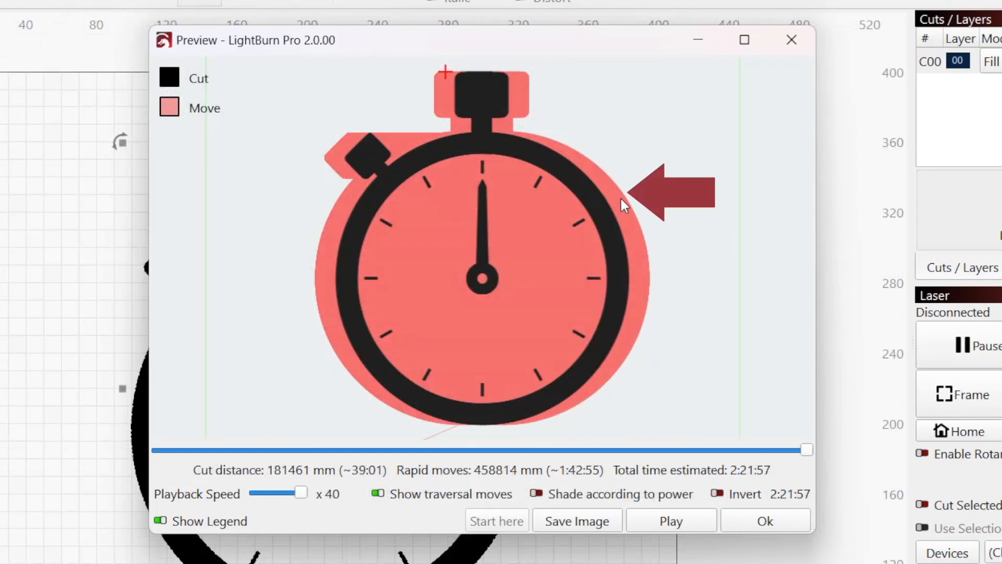
pyautogui.moveTo(633, 312)
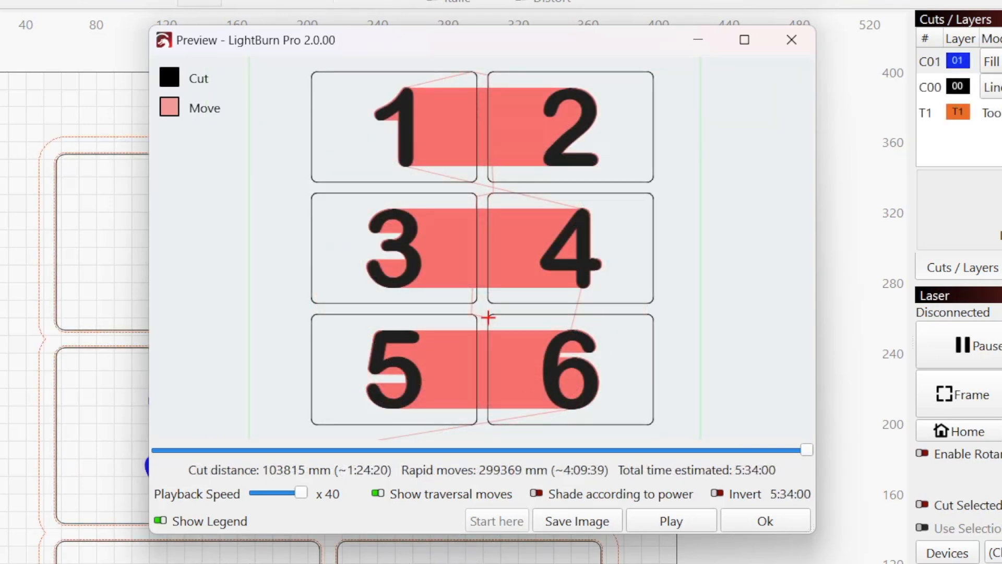
pyautogui.click(672, 520)
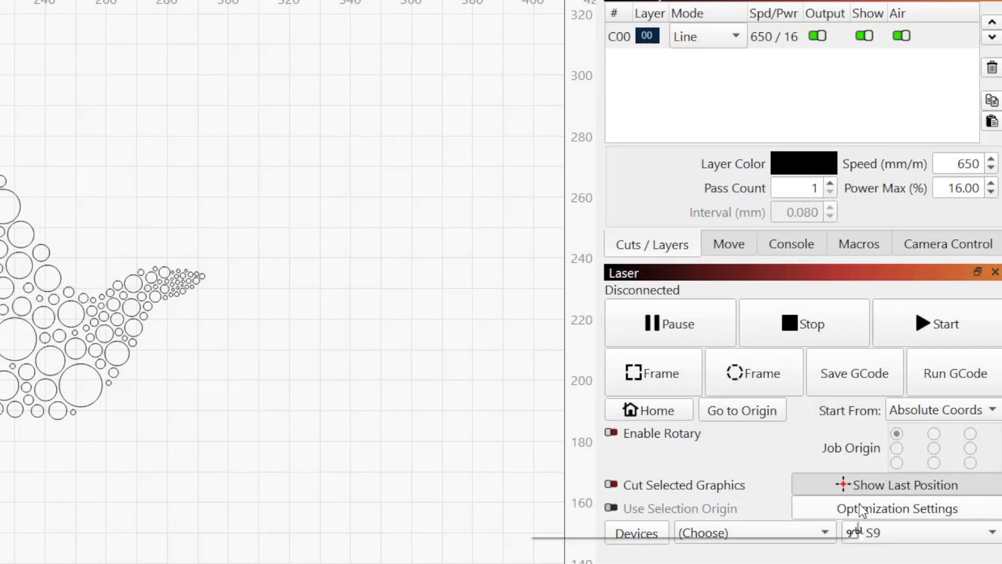
pyautogui.click(896, 507)
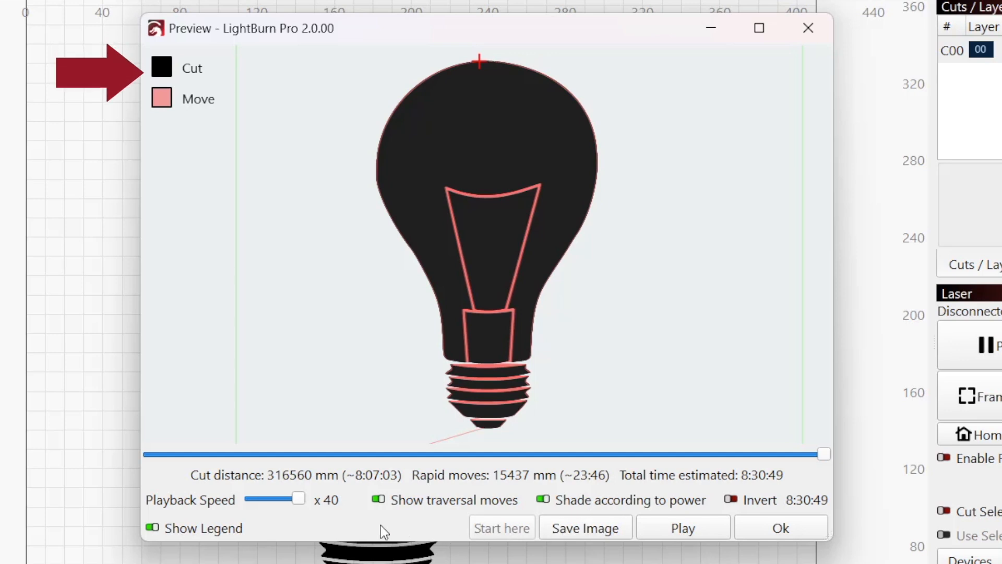
pyautogui.moveTo(269, 536)
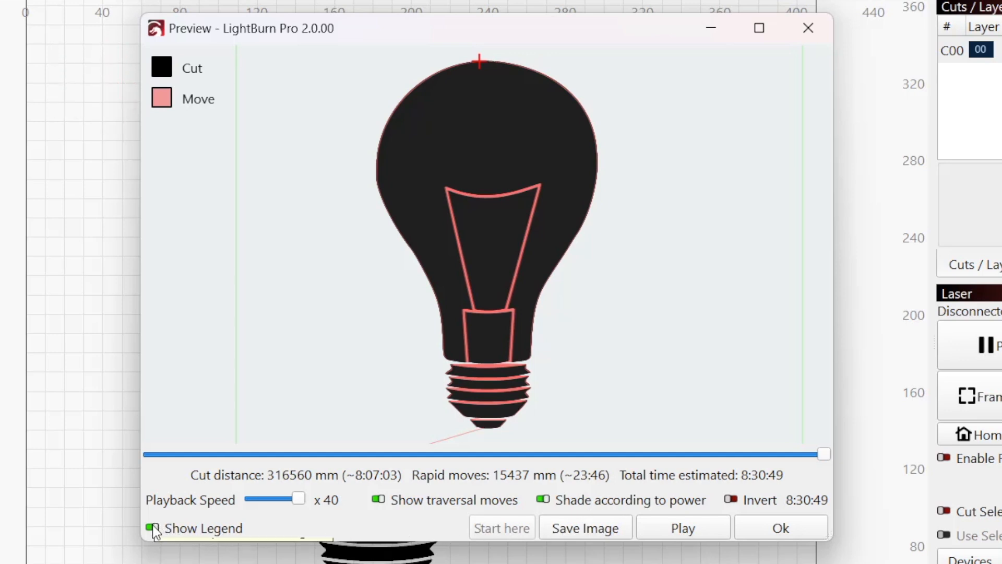
# Show the Cut and Move legend in the potion badge preview.
pyautogui.click(154, 528)
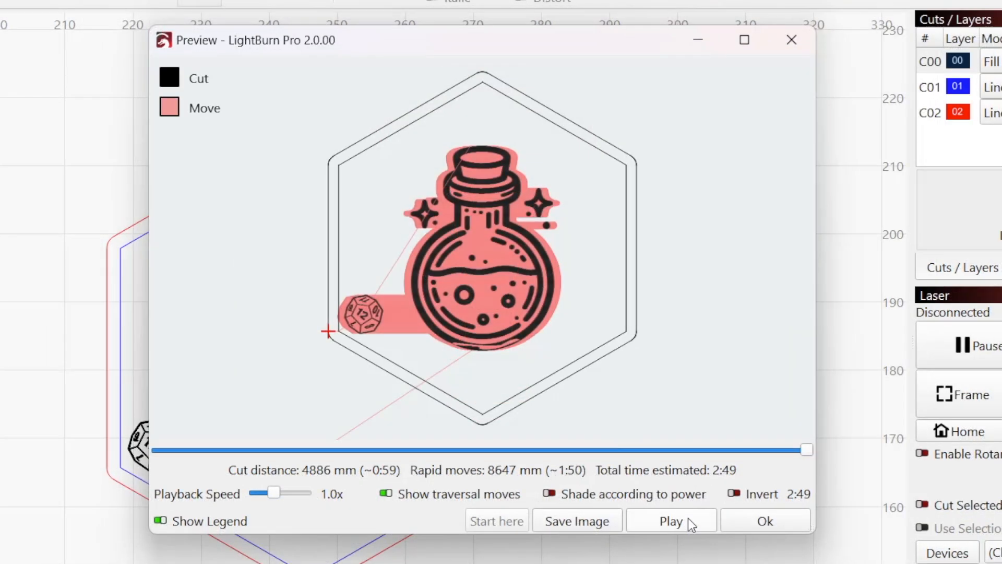
pyautogui.moveTo(694, 526)
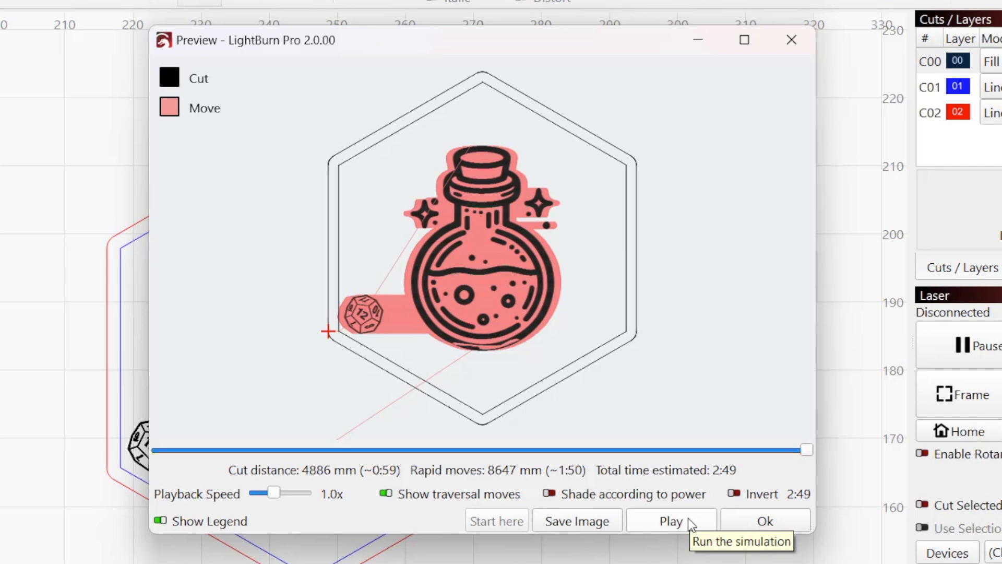
# Play the potion job simulation and adjust the playback speed around 1x.
pyautogui.click(670, 535)
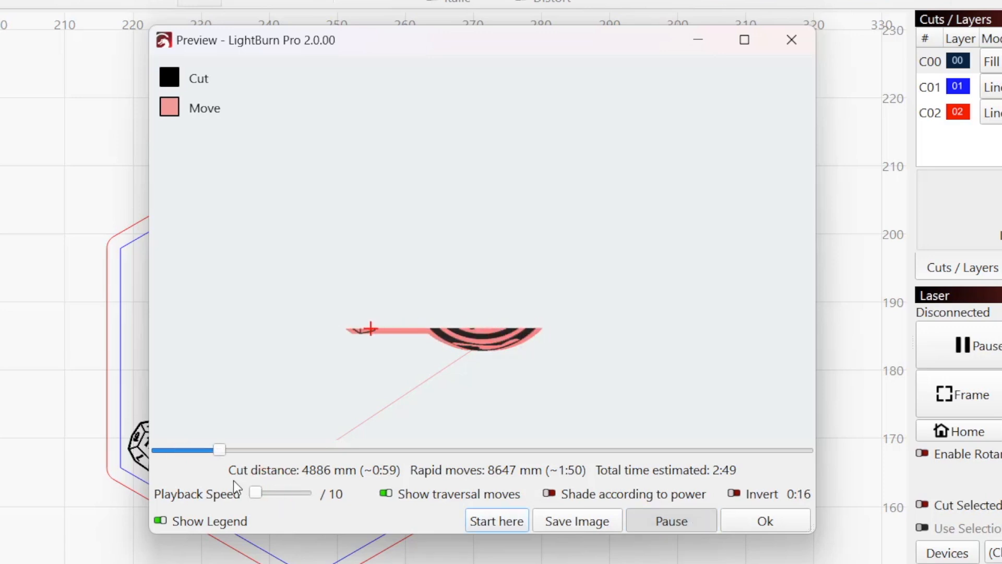
pyautogui.moveTo(255, 492); pyautogui.dragTo(274, 493)
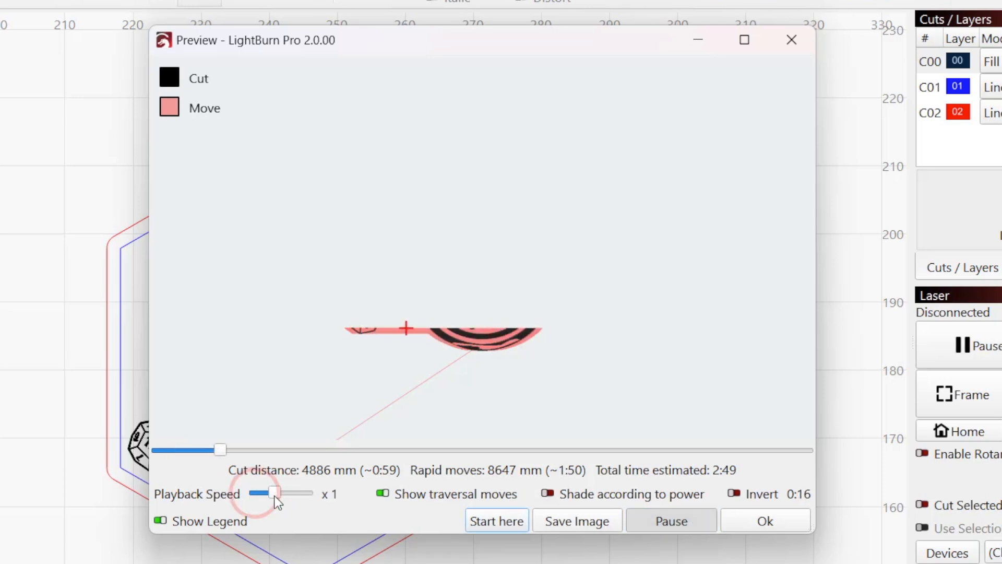
pyautogui.moveTo(273, 493); pyautogui.dragTo(305, 493)
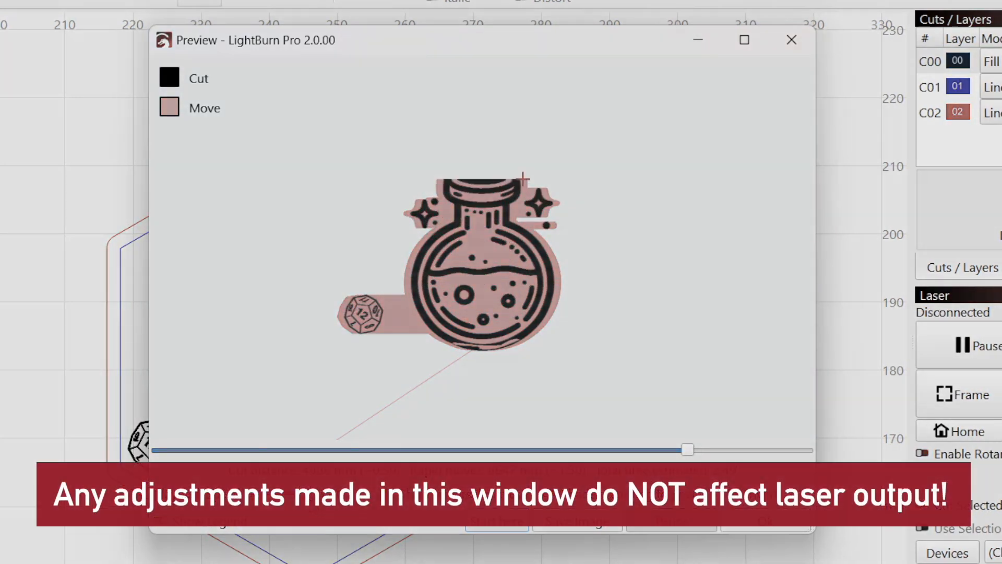
# Scrub the simulation near the end, then rewind it to midway and an earlier point.
pyautogui.moveTo(687, 449); pyautogui.dragTo(812, 449)
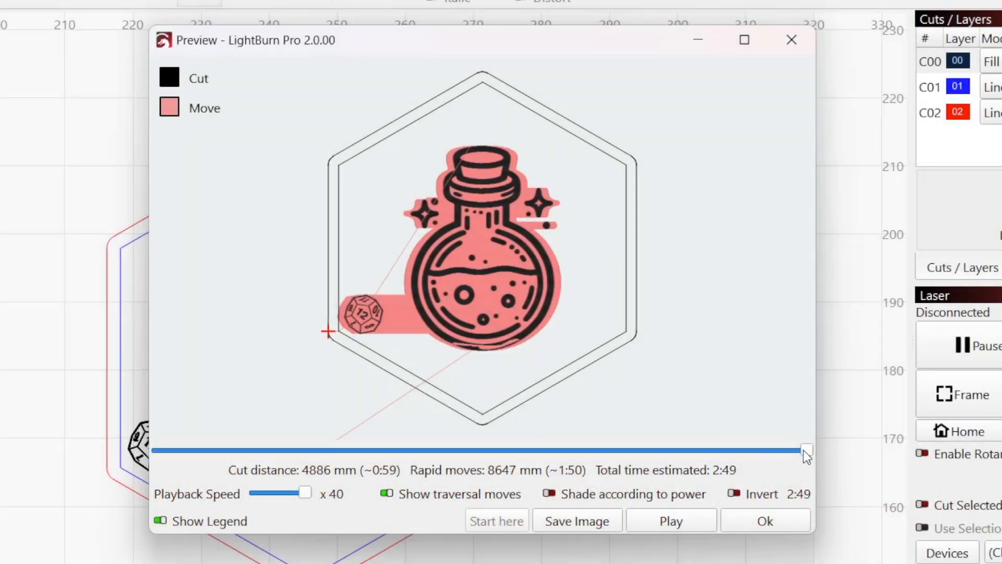
pyautogui.moveTo(805, 449); pyautogui.dragTo(620, 449)
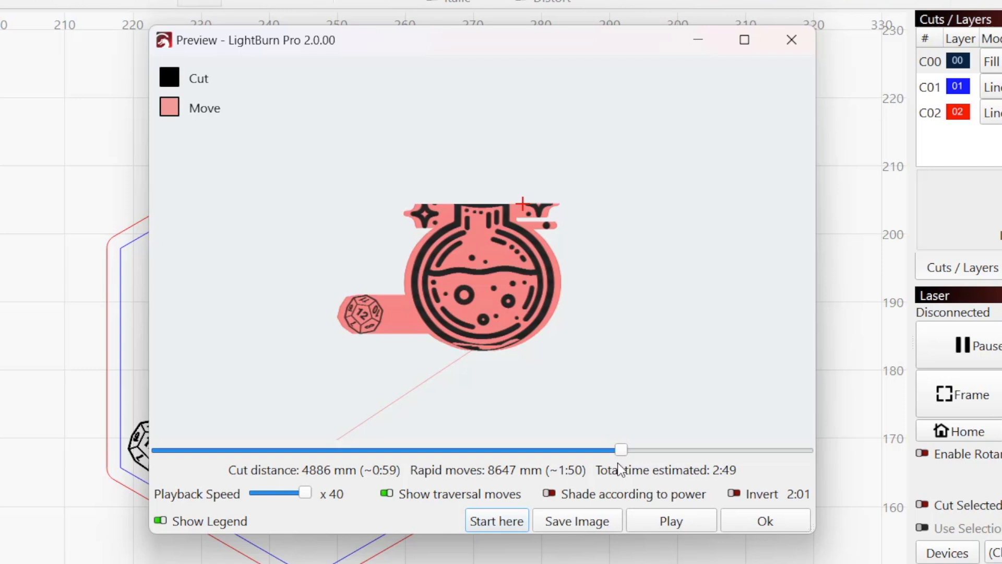
pyautogui.moveTo(620, 449); pyautogui.dragTo(294, 449)
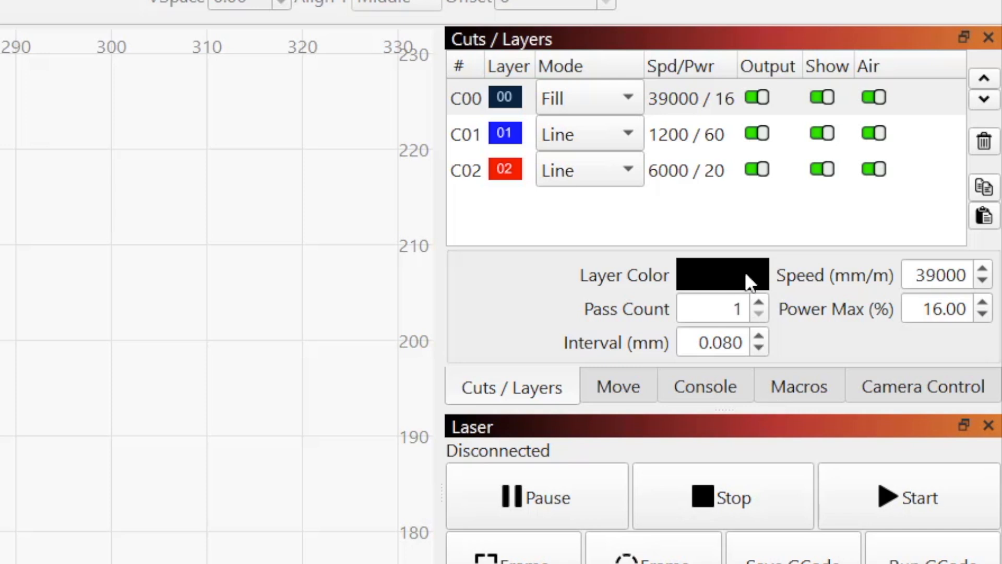
pyautogui.click(695, 135)
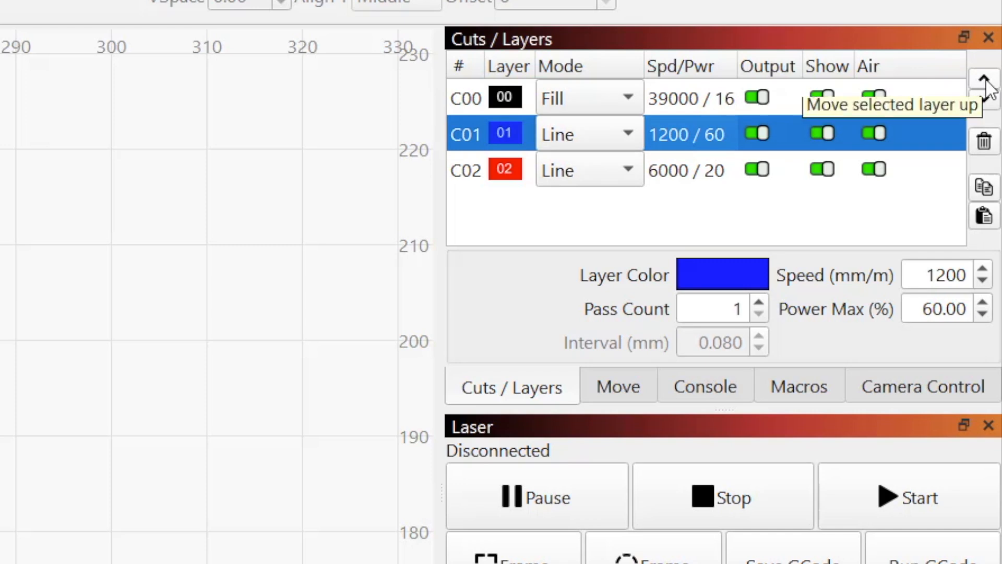
pyautogui.click(982, 79)
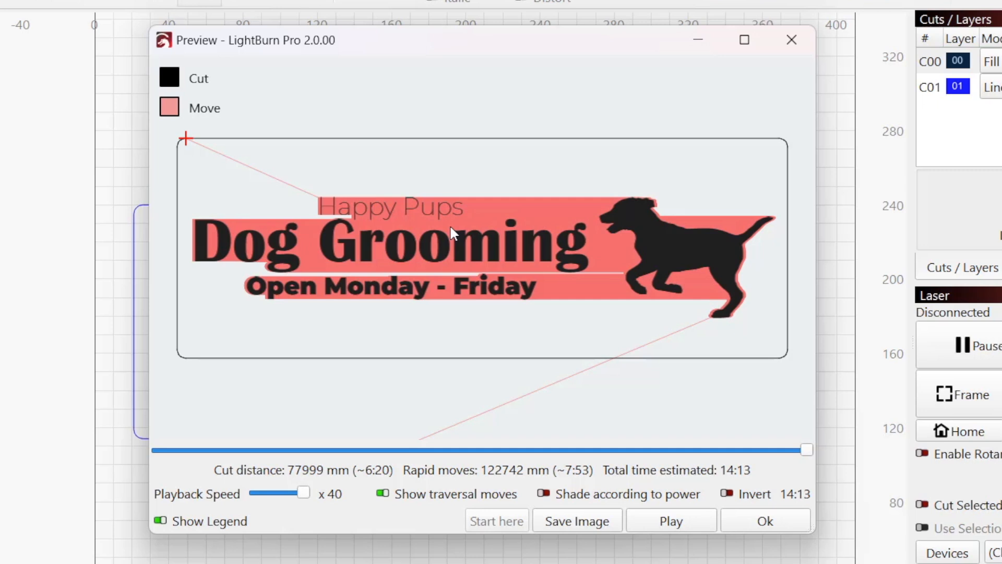
# Close the Dog Grooming preview and review the simulation timing settings under Device Settings > Additional Settings.
pyautogui.click(791, 40)
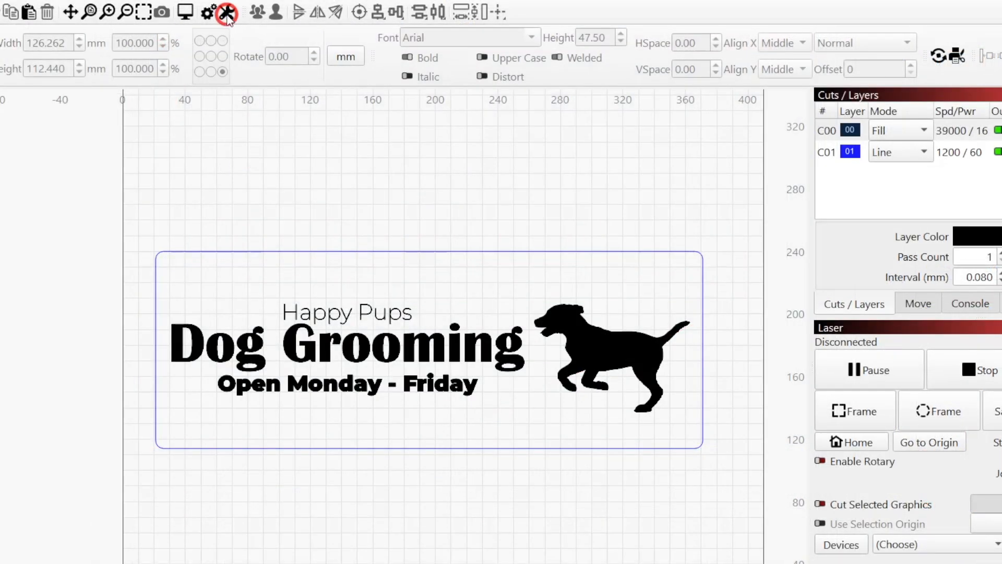
pyautogui.click(227, 12)
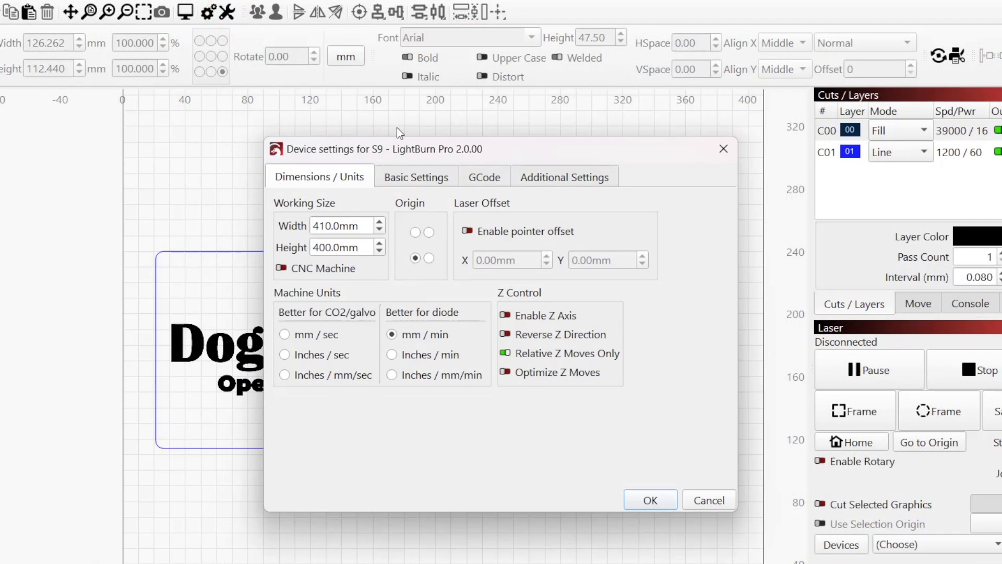
pyautogui.click(565, 177)
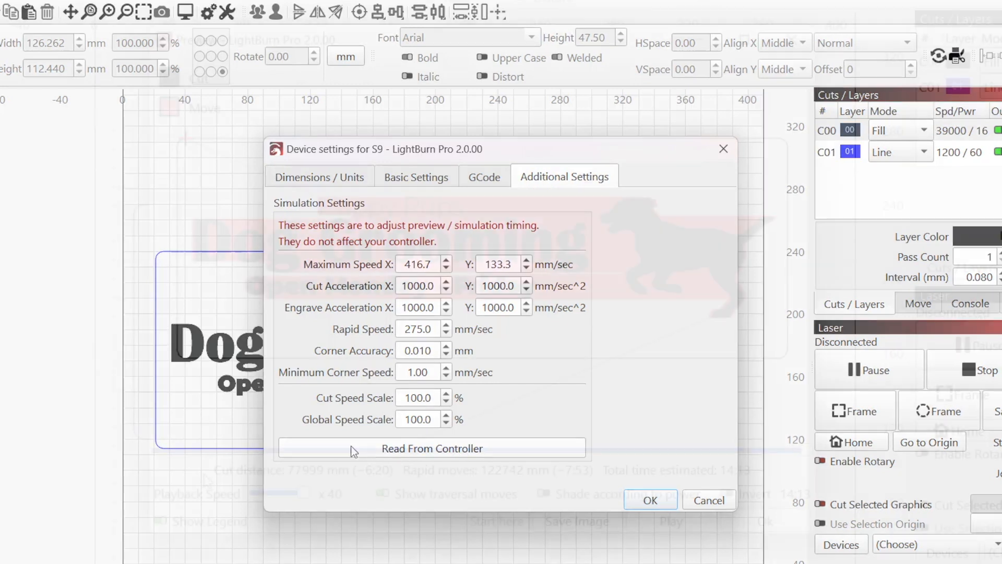
pyautogui.click(649, 499)
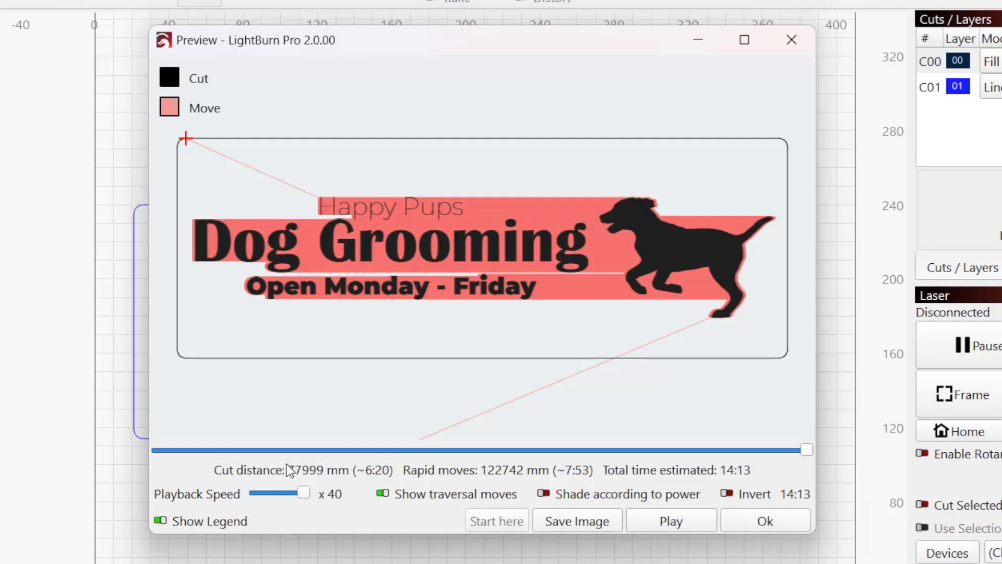
pyautogui.moveTo(423, 481)
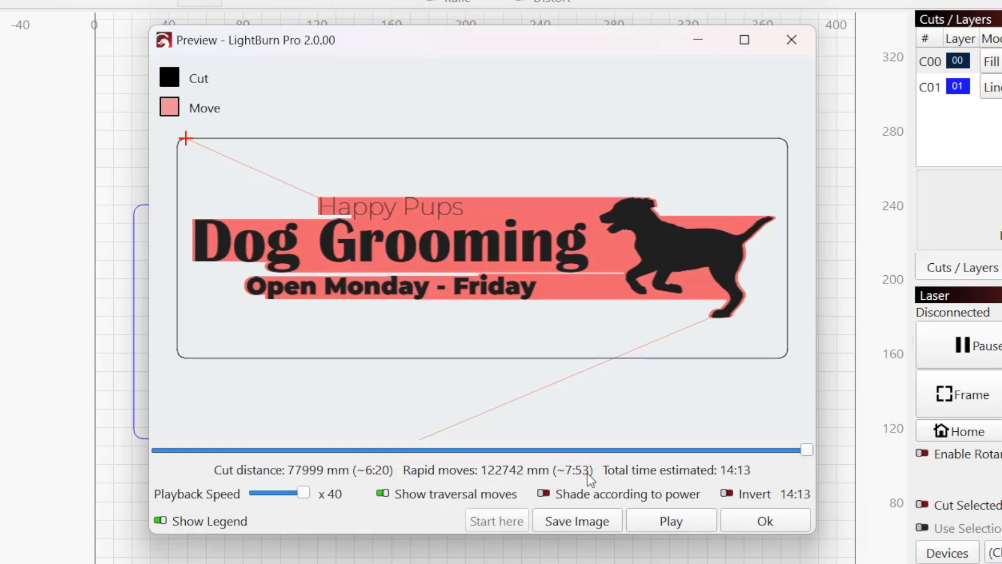
pyautogui.moveTo(622, 479)
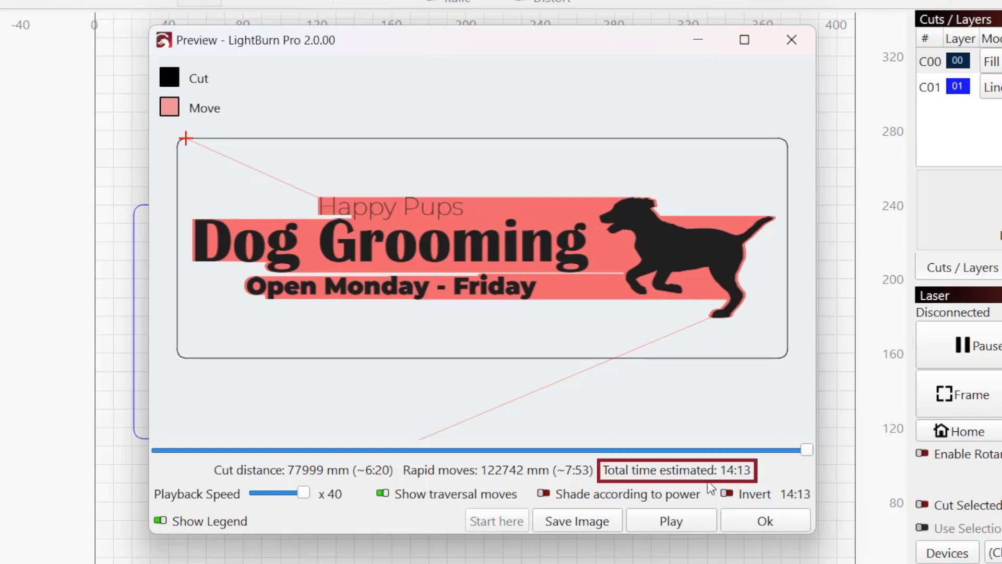
pyautogui.moveTo(612, 496)
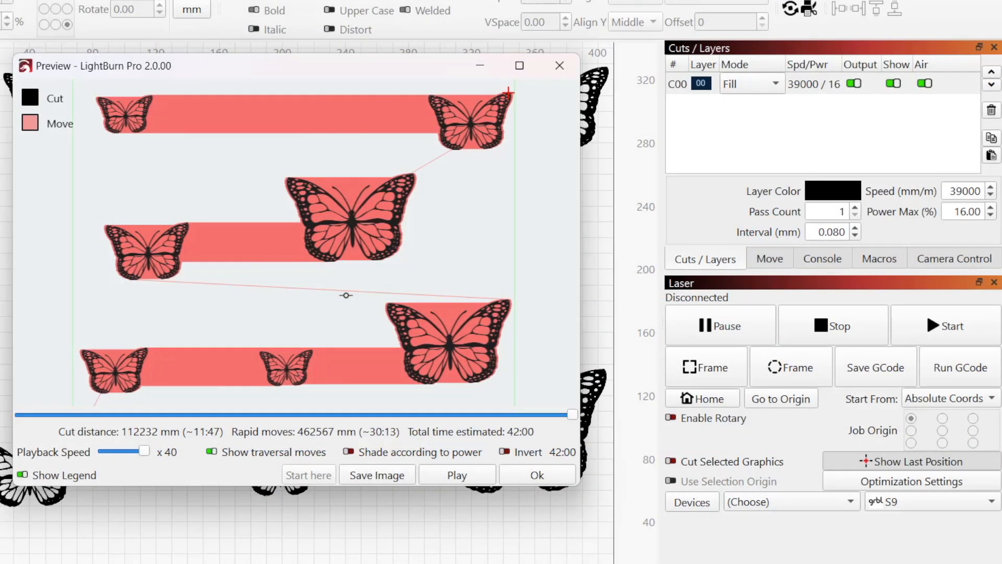
# Close the butterfly preview, choose Fill Shapes Individually, and set the ring layer's mode to Fill.
pyautogui.click(537, 474)
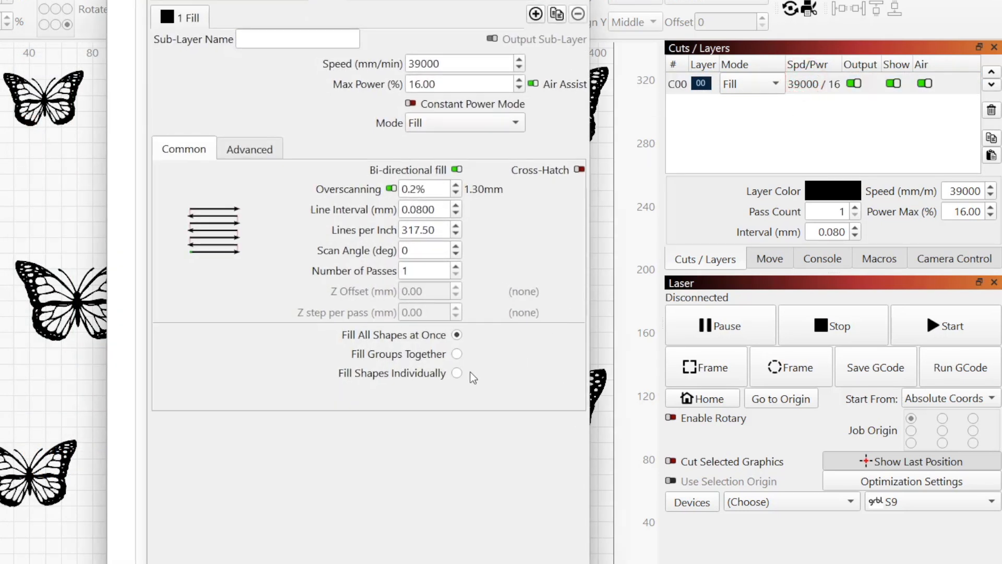
pyautogui.click(456, 373)
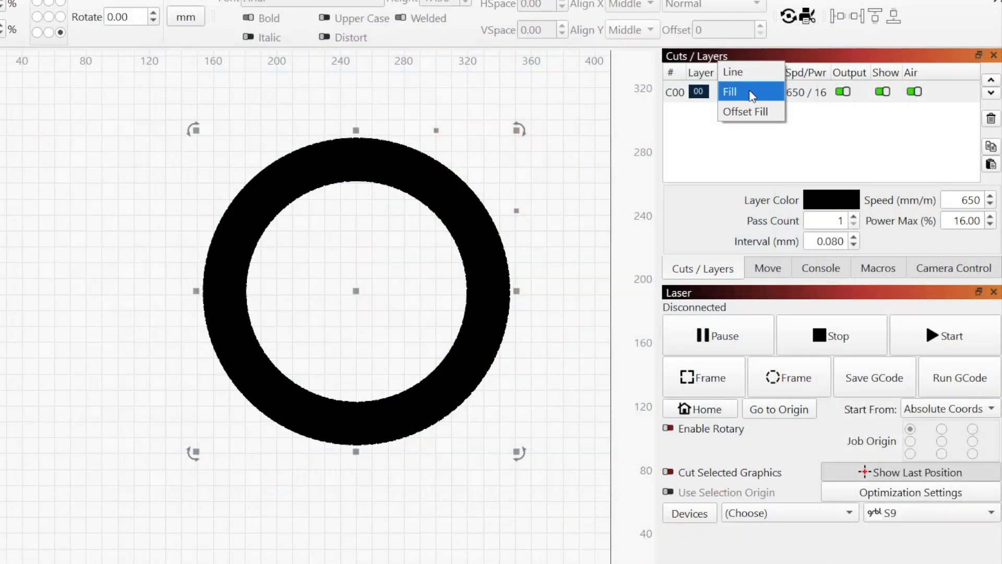
pyautogui.click(746, 111)
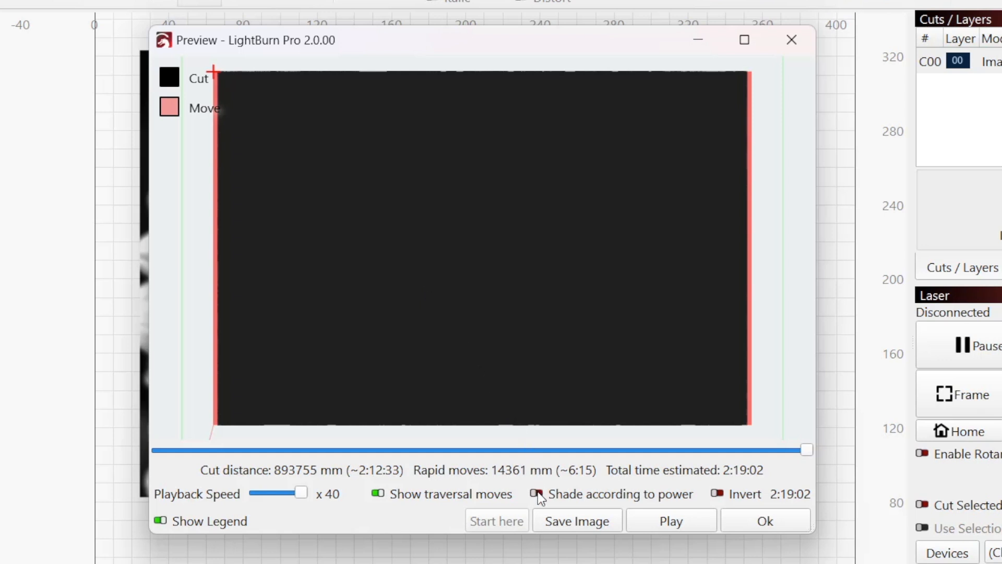
pyautogui.moveTo(540, 499)
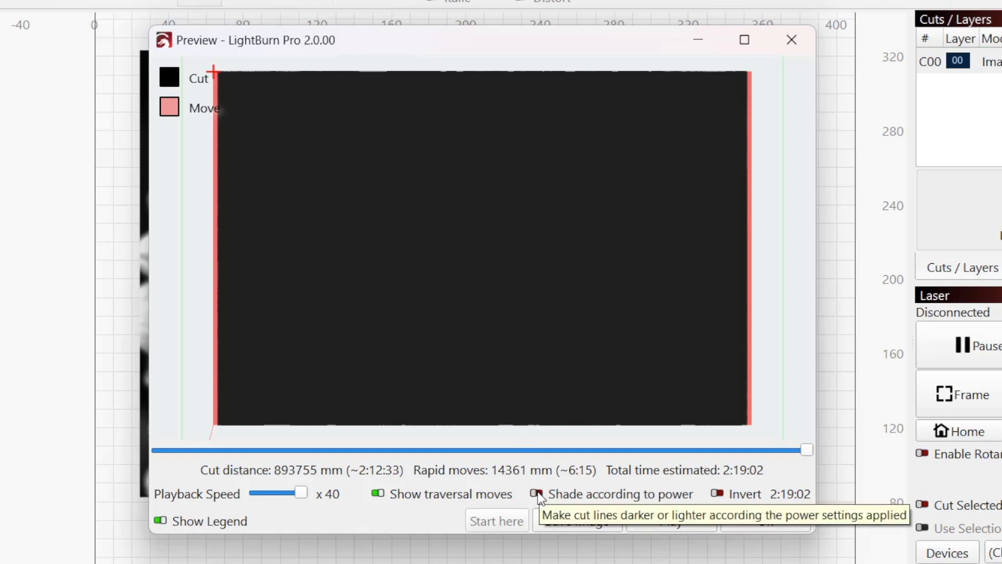
# Shade the photo engraving preview by power and toggle the Invert switch on and off.
pyautogui.click(536, 495)
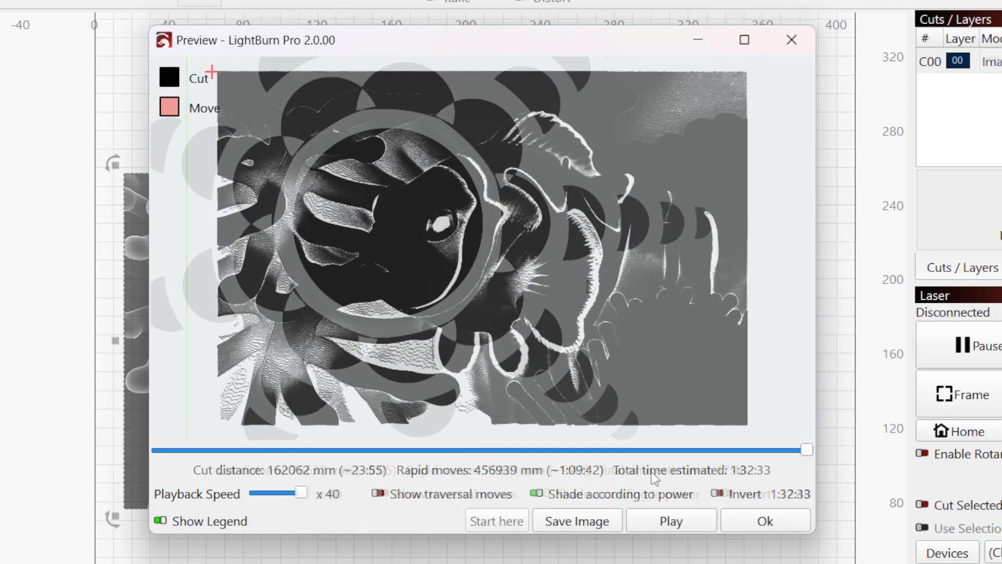
pyautogui.click(717, 494)
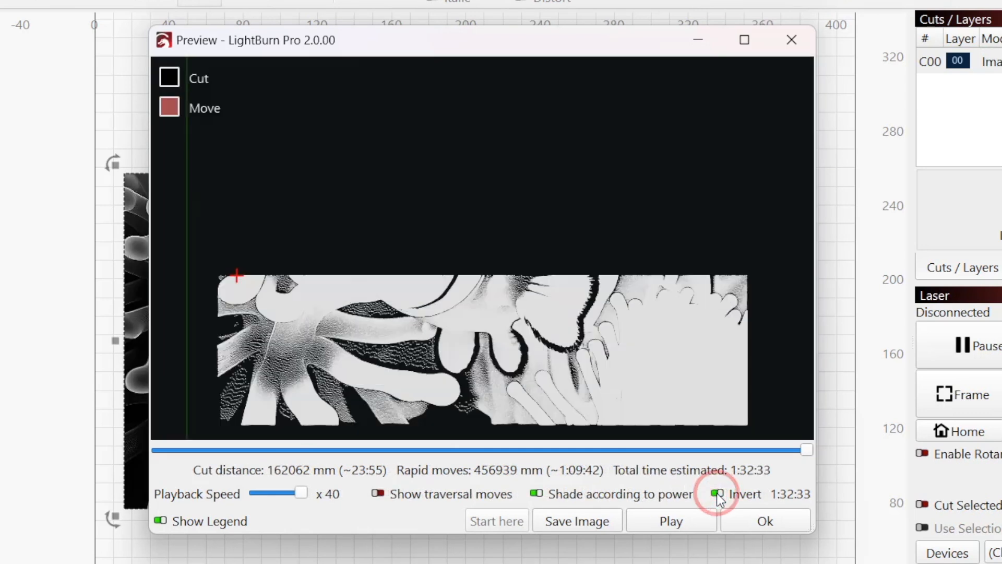
pyautogui.click(715, 494)
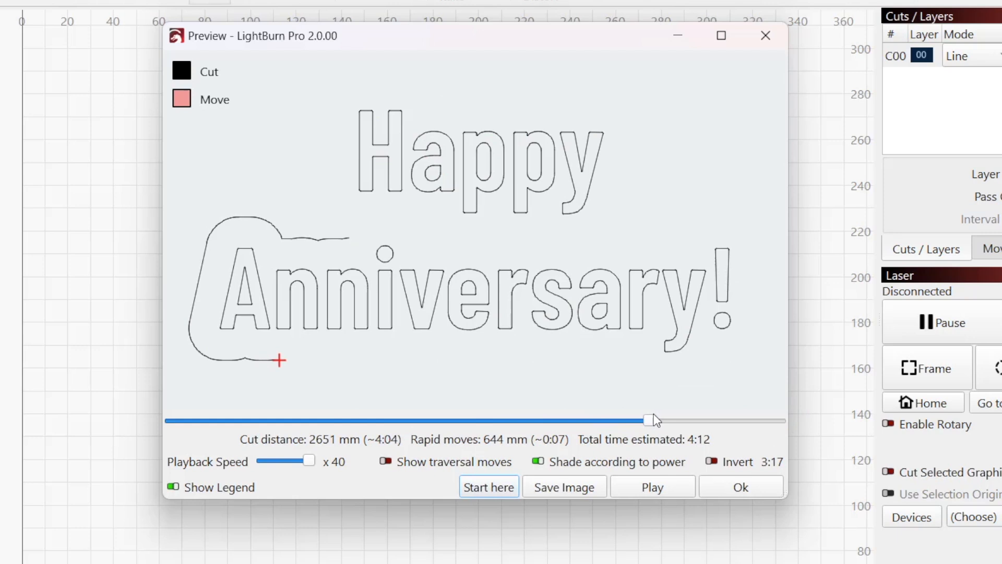
# Move the Happy Anniversary simulation partway along the outline and set the job to Start here.
pyautogui.moveTo(648, 420); pyautogui.dragTo(680, 420)
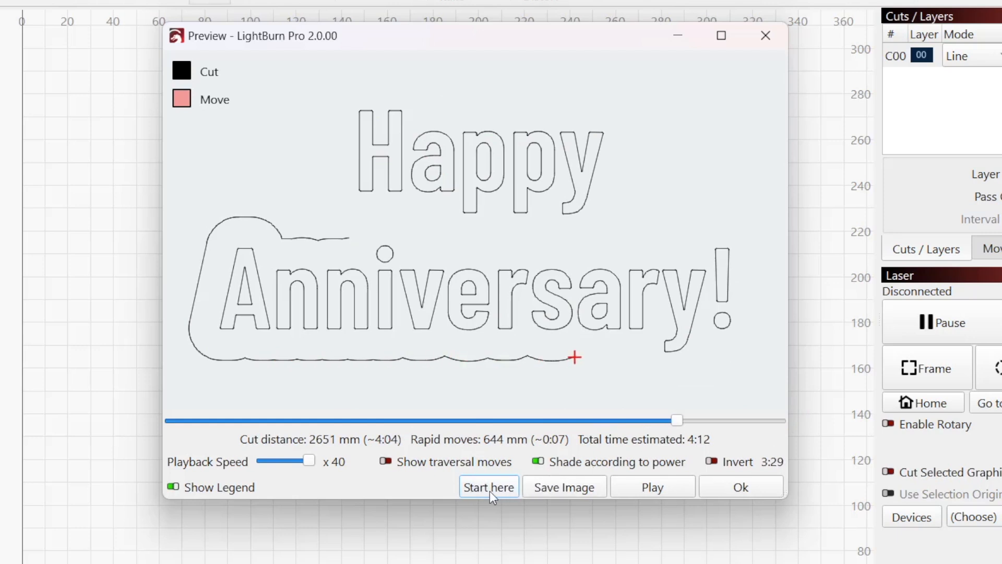
pyautogui.click(489, 487)
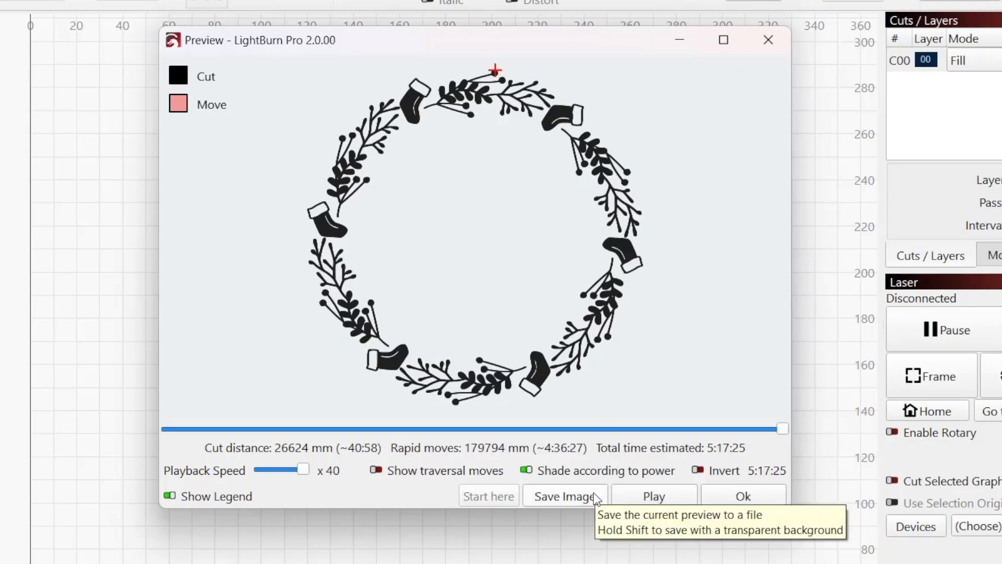
# Save the wreath preview as an image, then rewind the box-panels simulation to roughly midway.
pyautogui.click(564, 496)
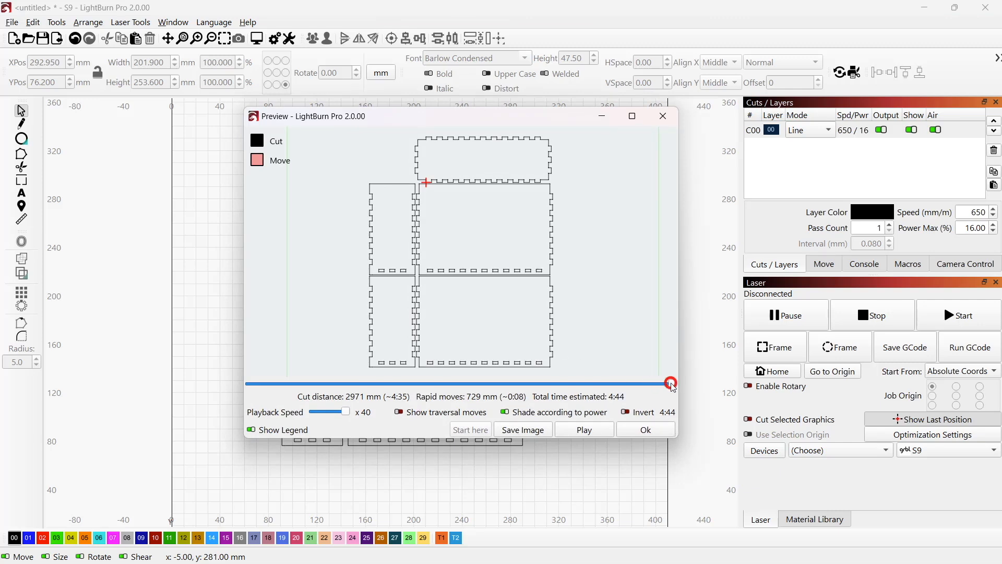
pyautogui.moveTo(670, 383); pyautogui.dragTo(543, 382)
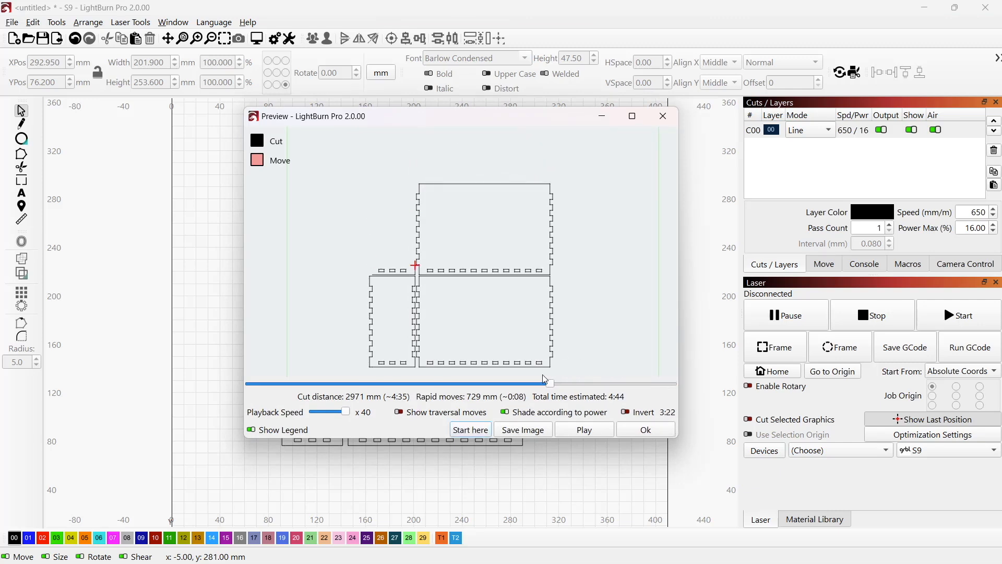
pyautogui.moveTo(546, 384); pyautogui.dragTo(438, 384)
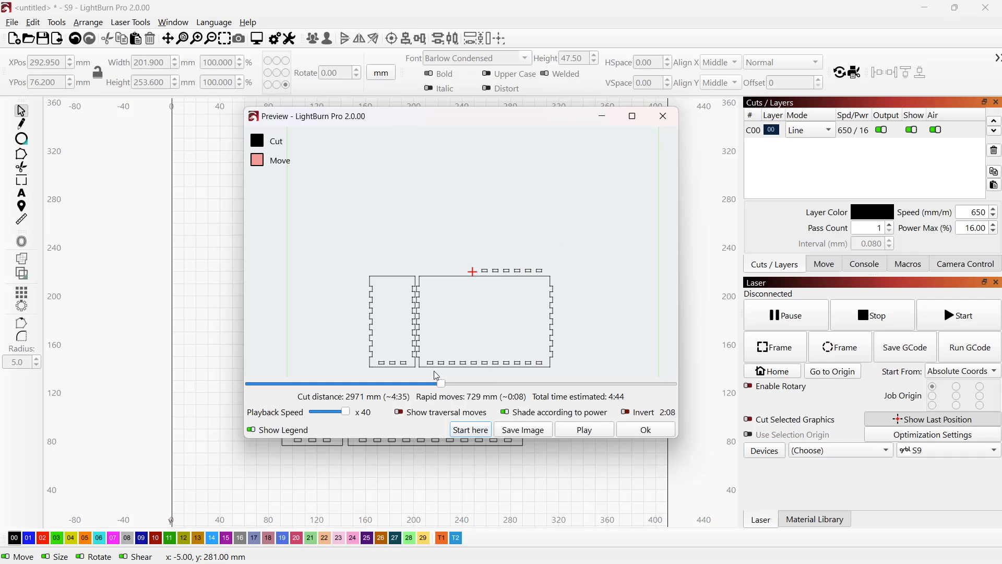